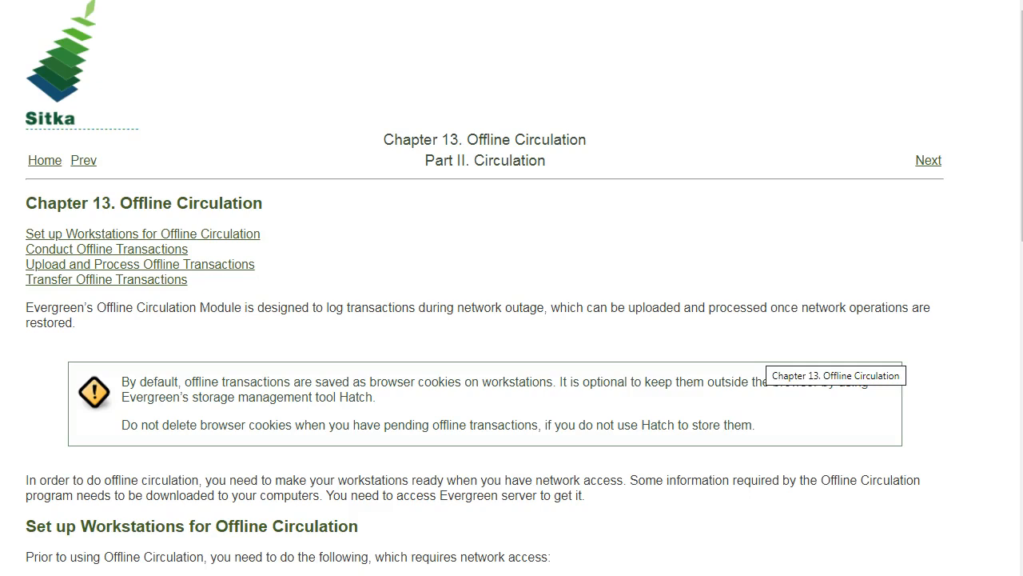
pyautogui.moveTo(761, 361)
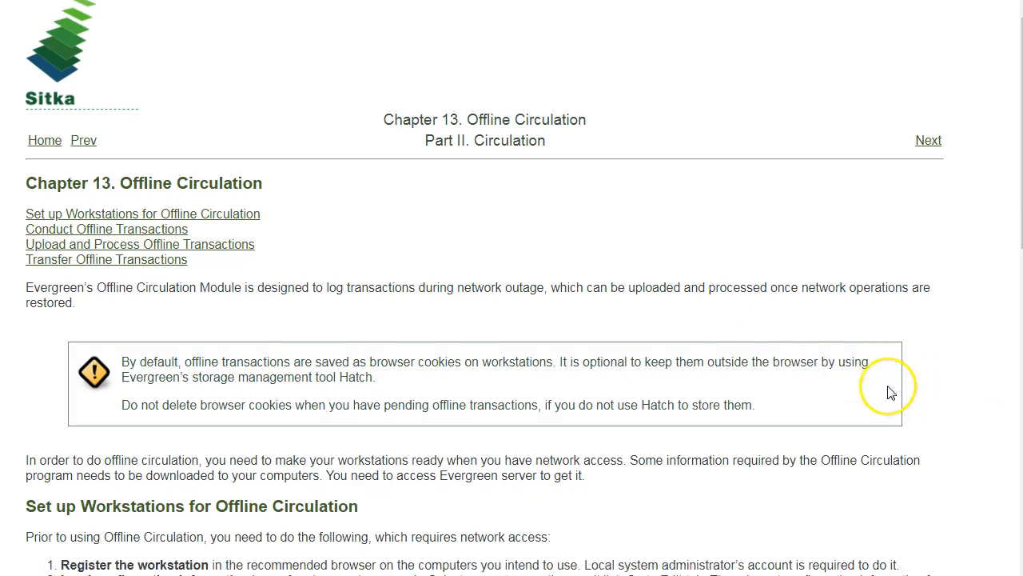
# Scroll down the page to reach the Evergreen staff client home page
pyautogui.scroll(-3)
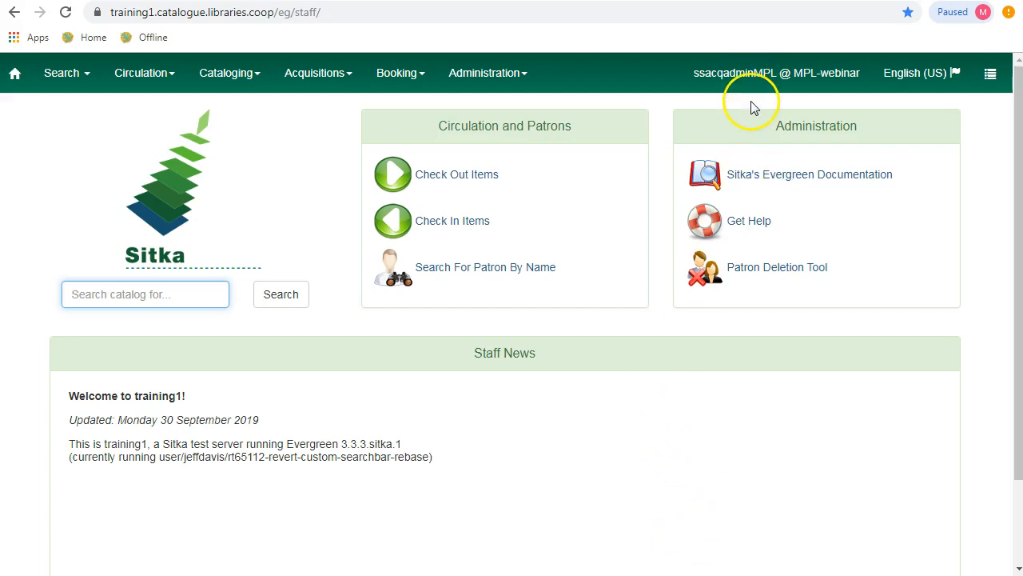
pyautogui.moveTo(624, 83)
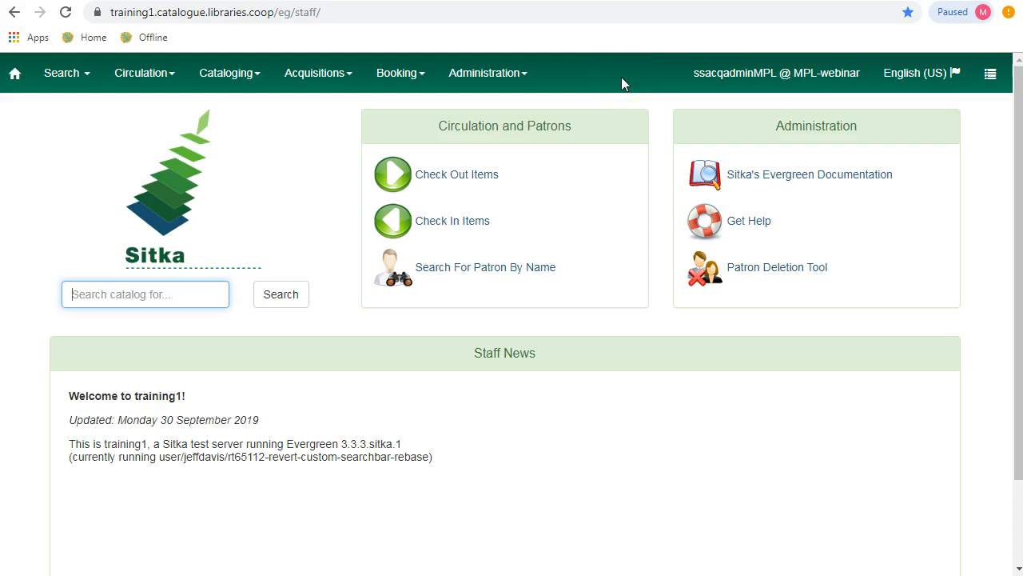
pyautogui.moveTo(399, 73)
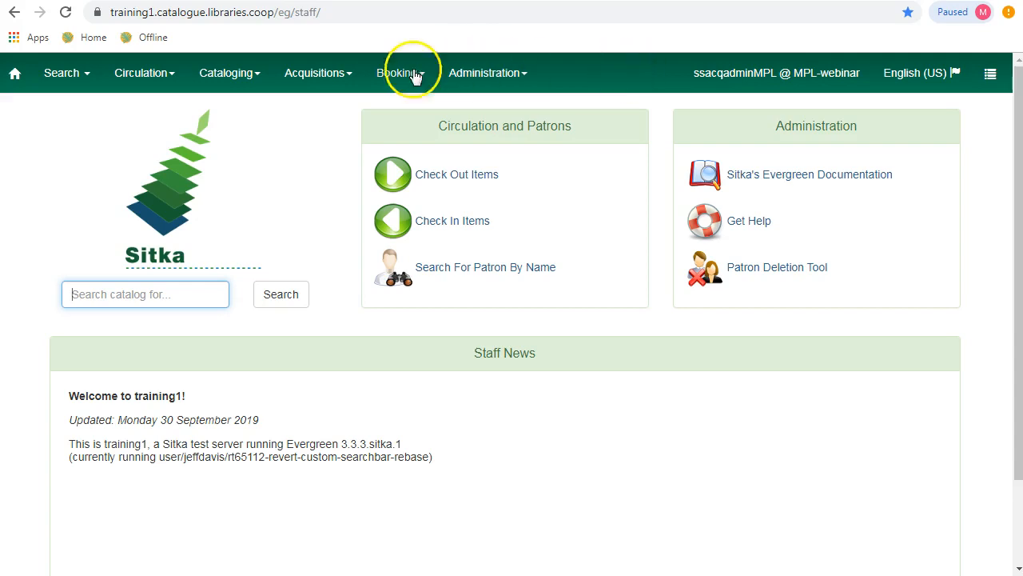
pyautogui.moveTo(231, 52)
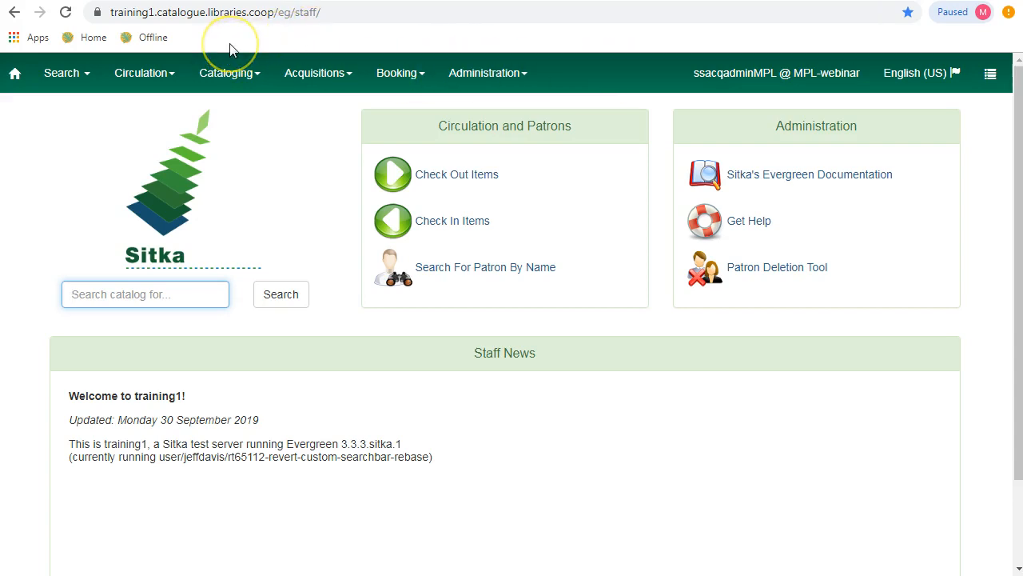
# Open Offline Circulation from the Circulation menu
pyautogui.click(144, 73)
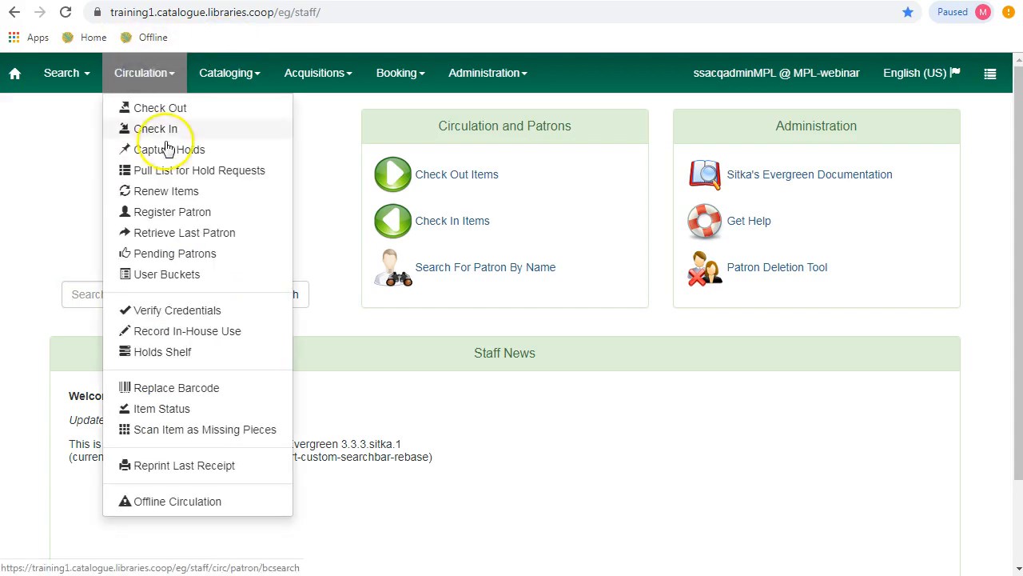
pyautogui.click(178, 501)
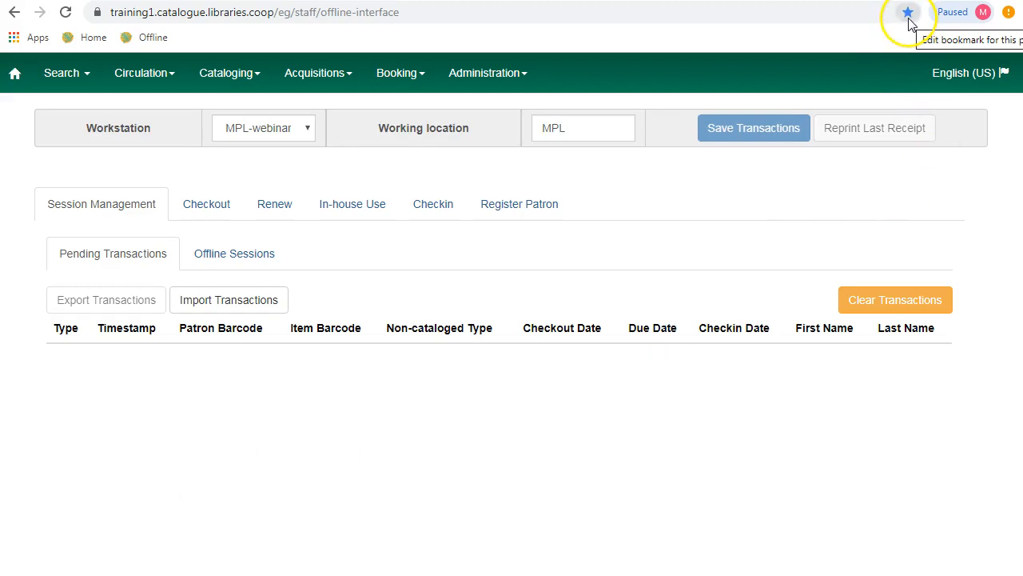
pyautogui.moveTo(855, 28)
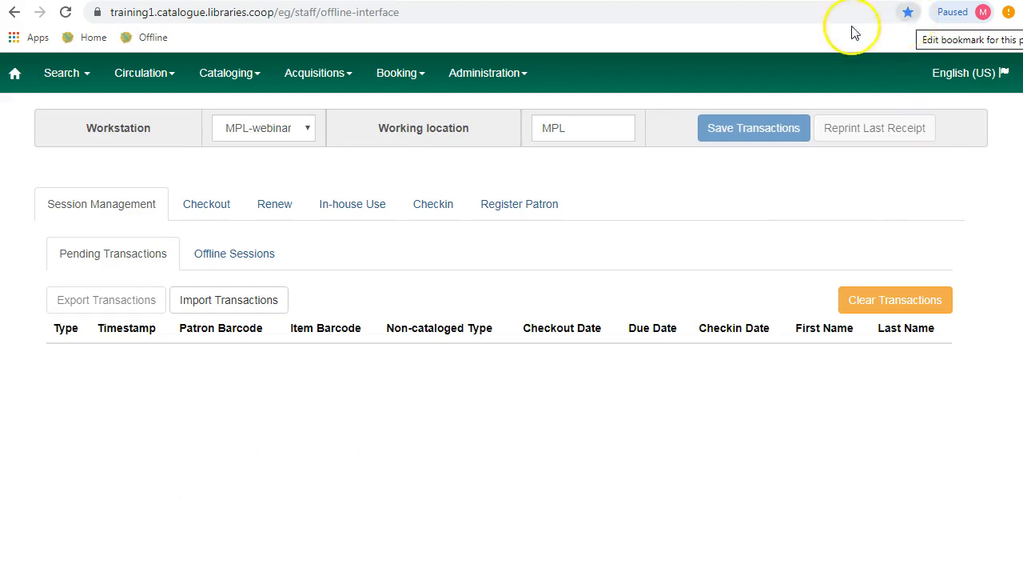
pyautogui.moveTo(211, 50)
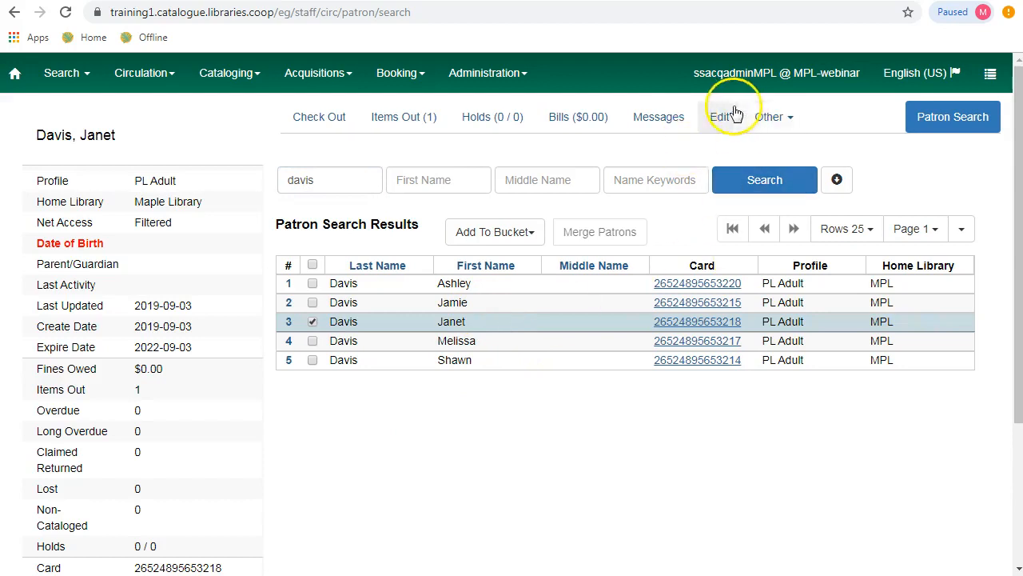
# Open the MPL-webinar workstation settings from the navigation bar's user @ workstation link
pyautogui.click(718, 117)
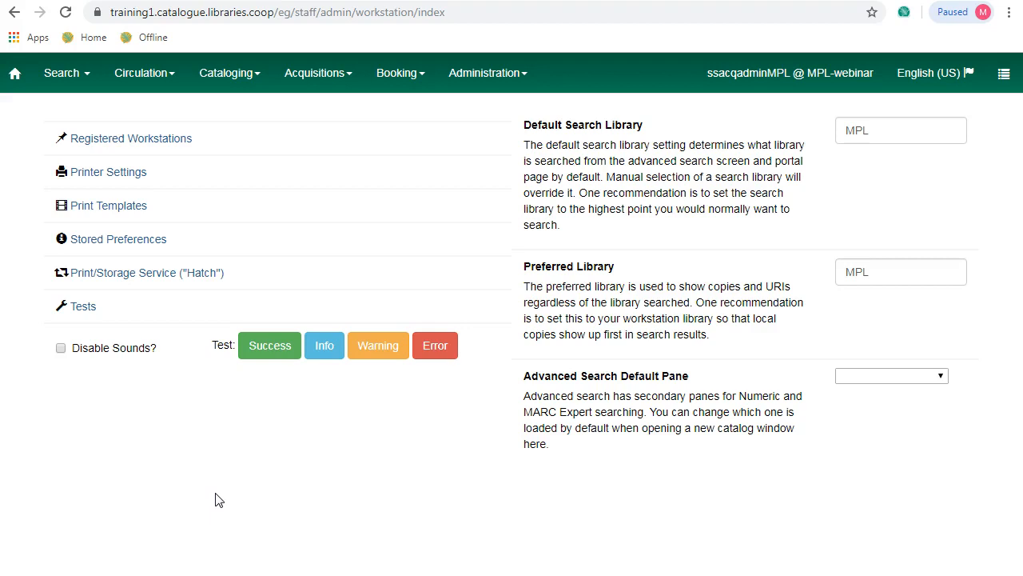
# Choose PDFCreator as the offline printer in Printer Settings
pyautogui.click(488, 73)
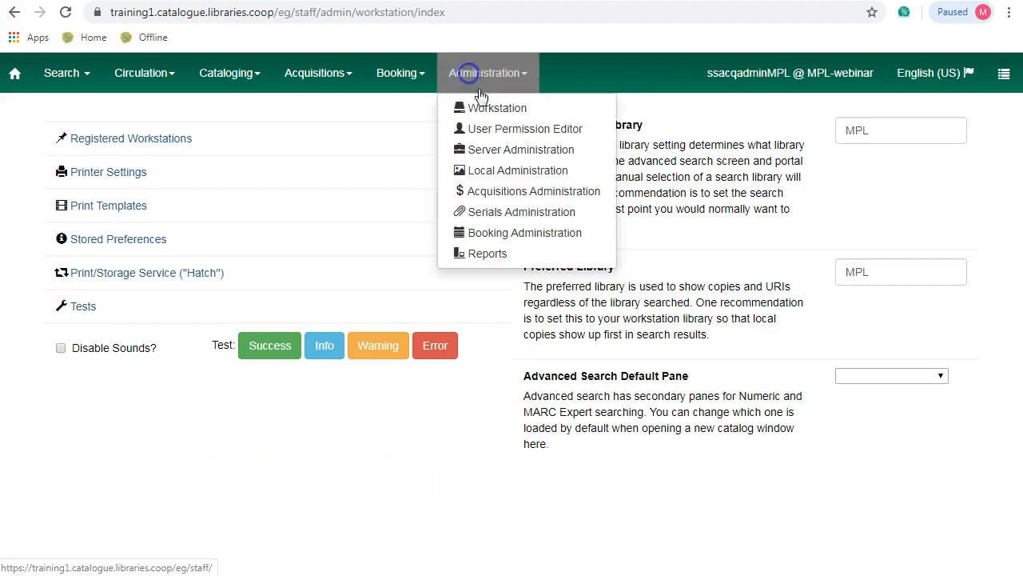
pyautogui.click(487, 73)
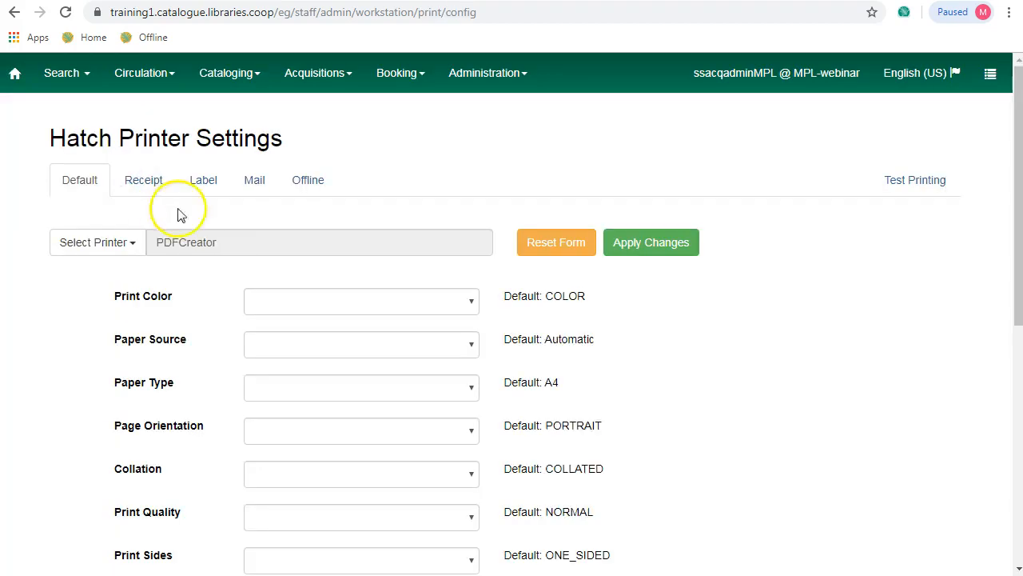
pyautogui.click(308, 180)
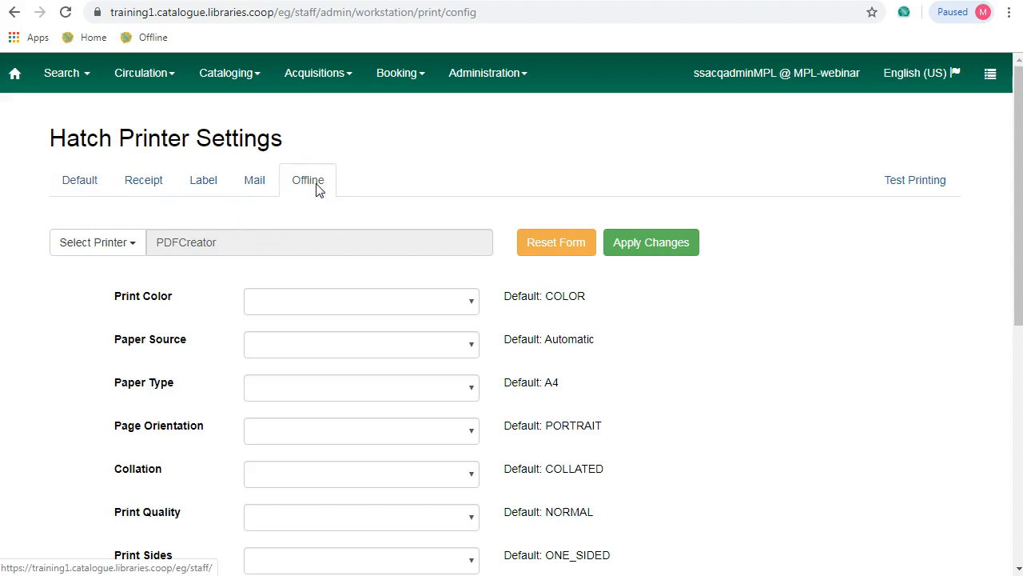
pyautogui.click(97, 242)
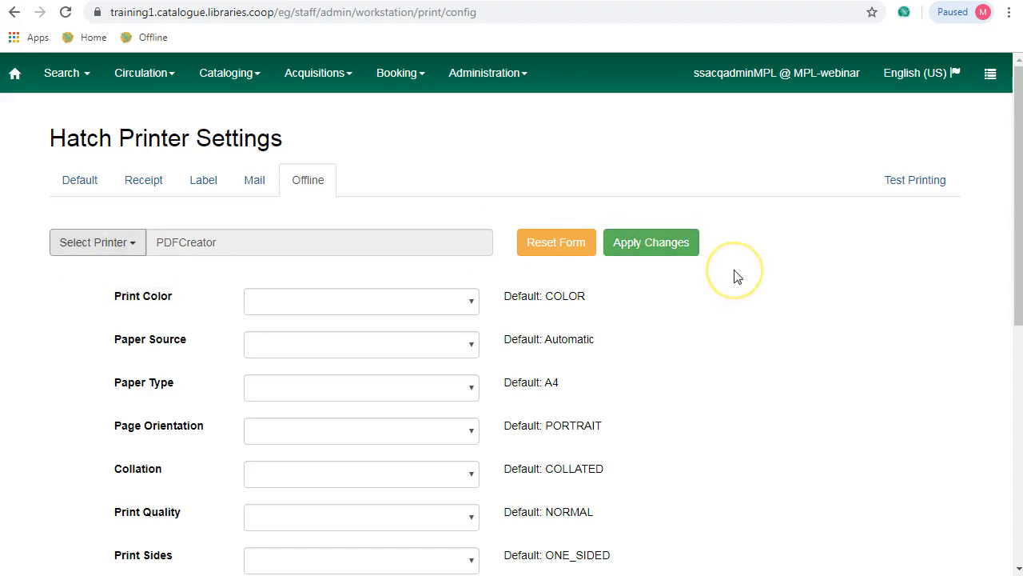
pyautogui.moveTo(754, 347)
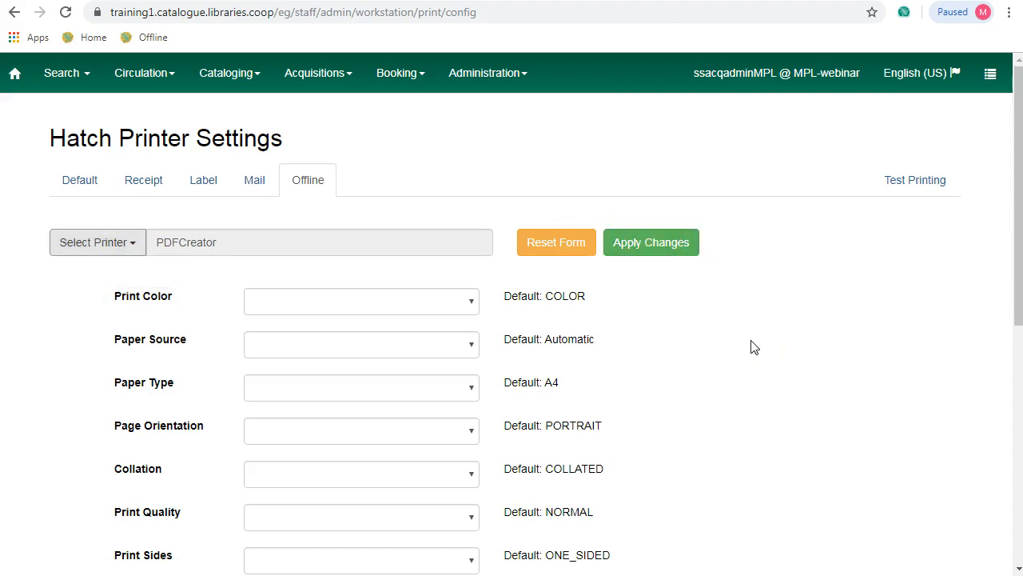